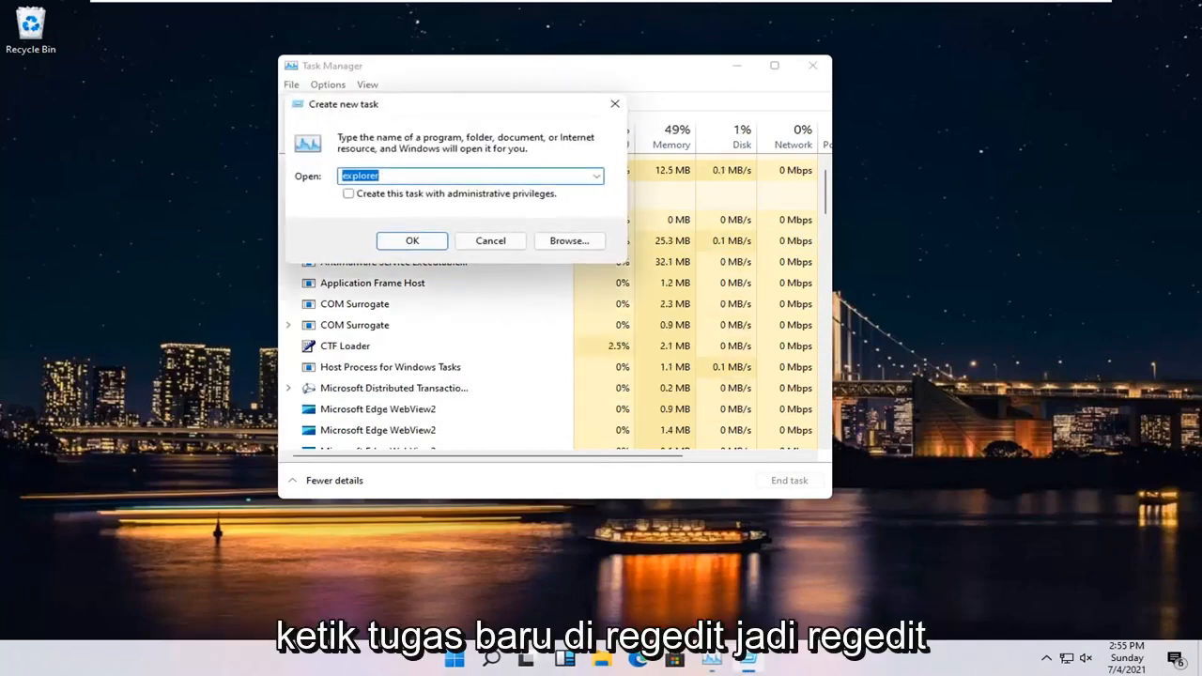
# Step: Launch the Registry Editor by running regedit as a new task from Task Manager
pyautogui.click(412, 241)
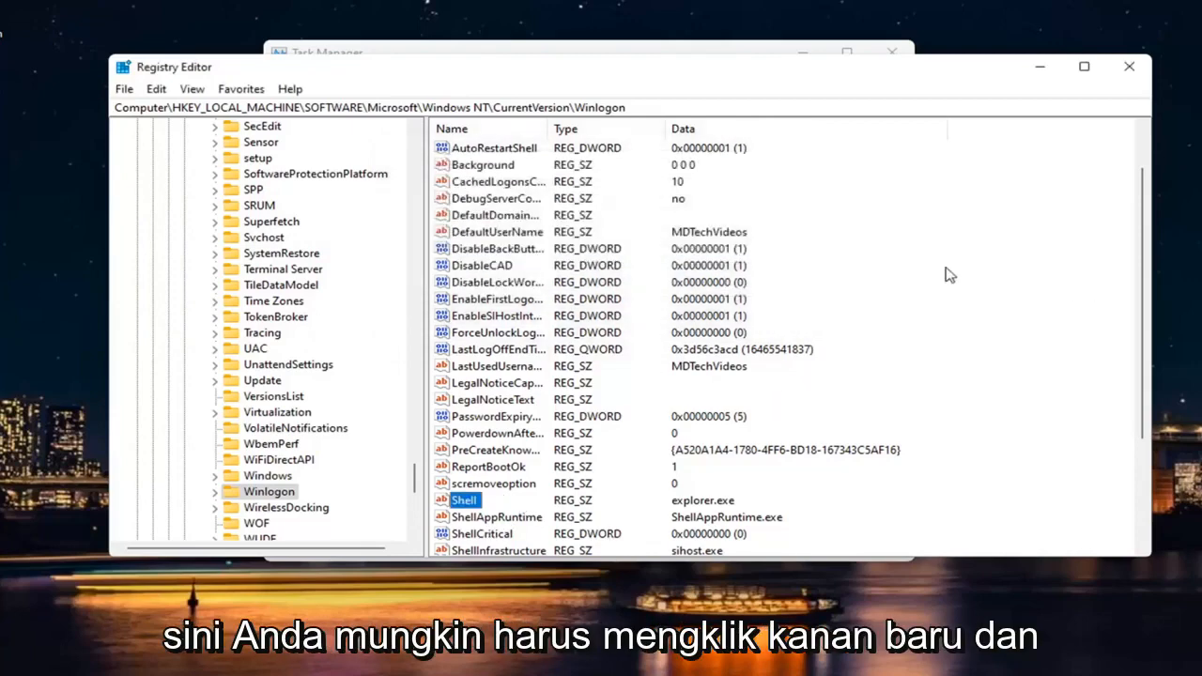
# Step: Bring up the Winlogon Shell string value's data, which reads explorer.exe
pyautogui.doubleClick(462, 500)
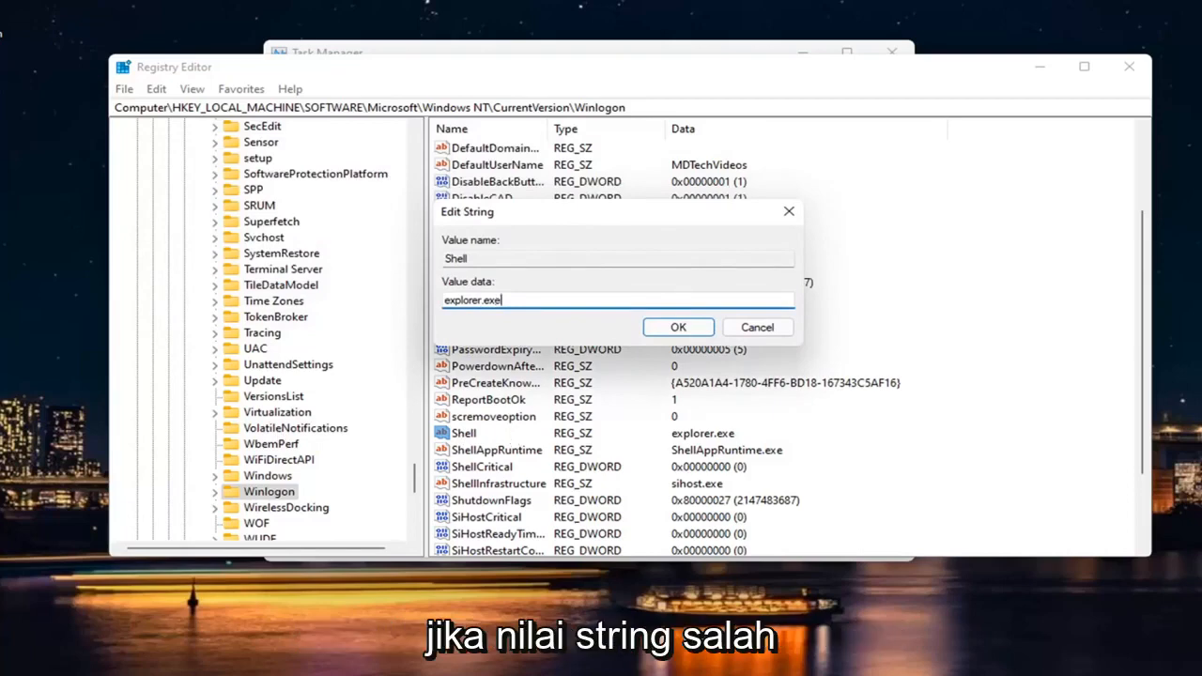
# Step: Confirm Shell stays explorer.exe and exit Registry Editor to the empty desktop
pyautogui.click(676, 327)
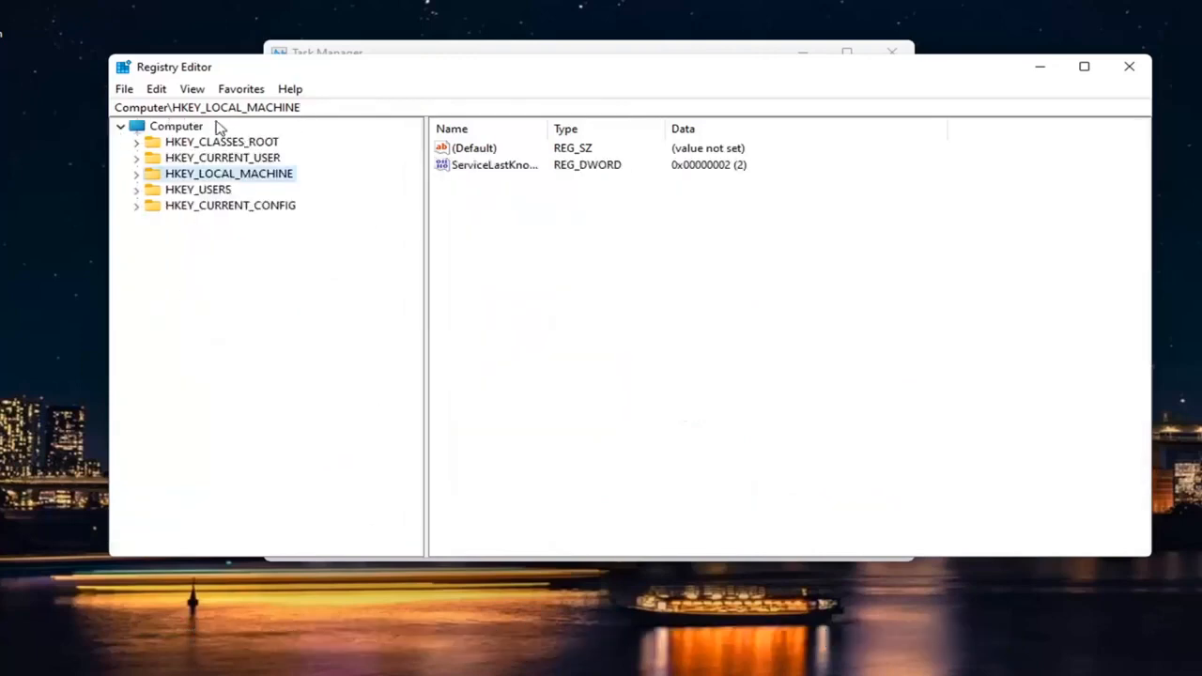
pyautogui.click(1129, 66)
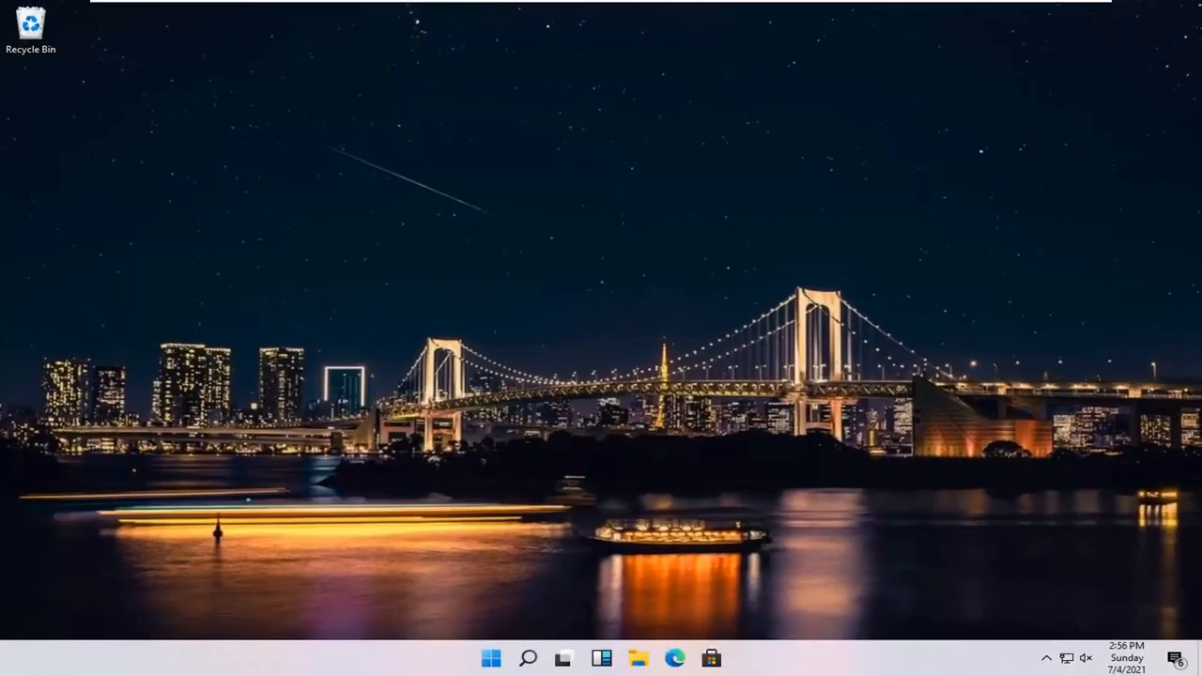